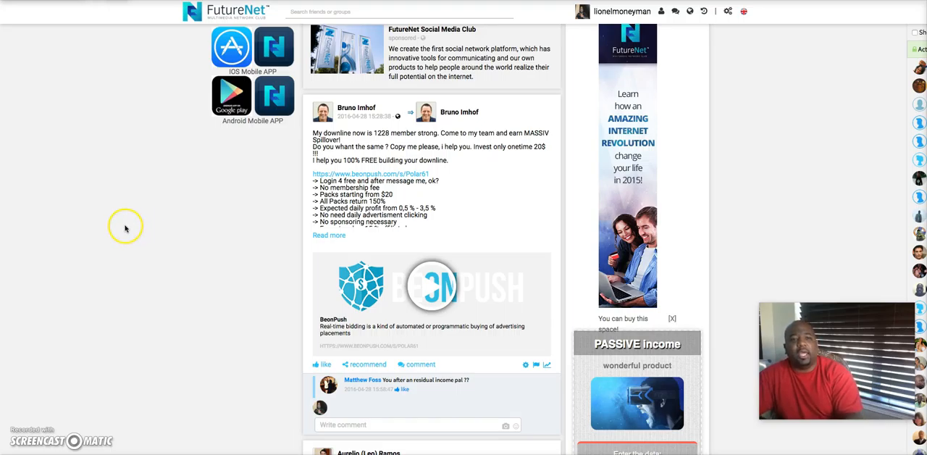
mouse_move(231, 189)
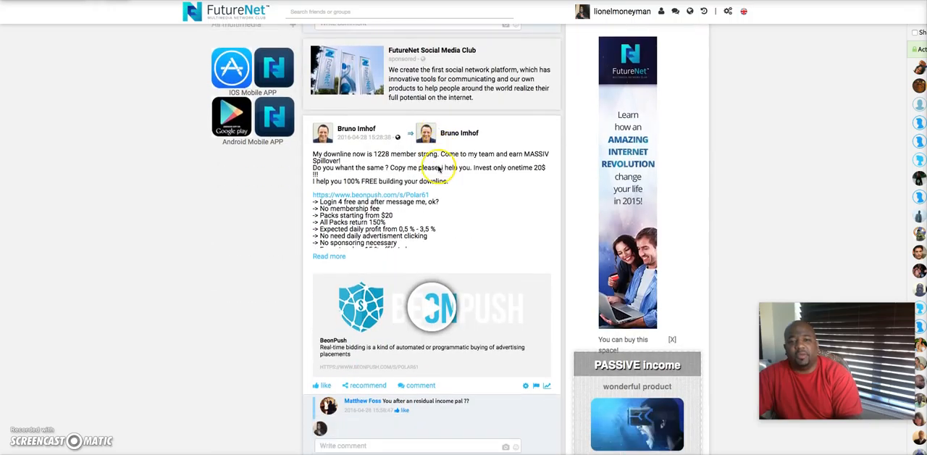
From the Business area, follow the $25 Friends Tree badge to the product and business membership tiers.
scroll("down", 3)
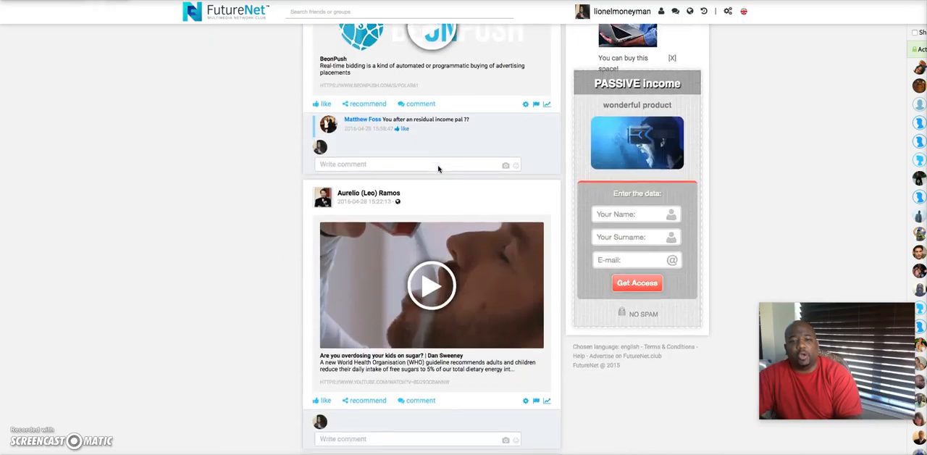
scroll("down", 3)
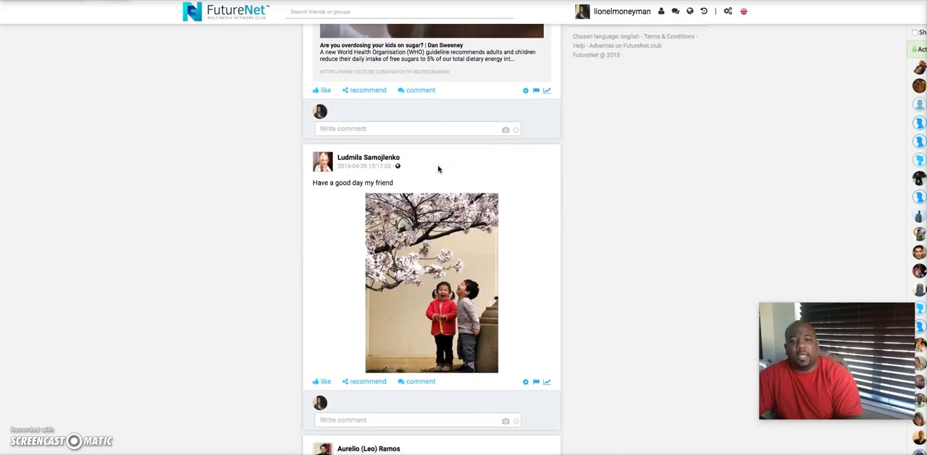
scroll("down", 3)
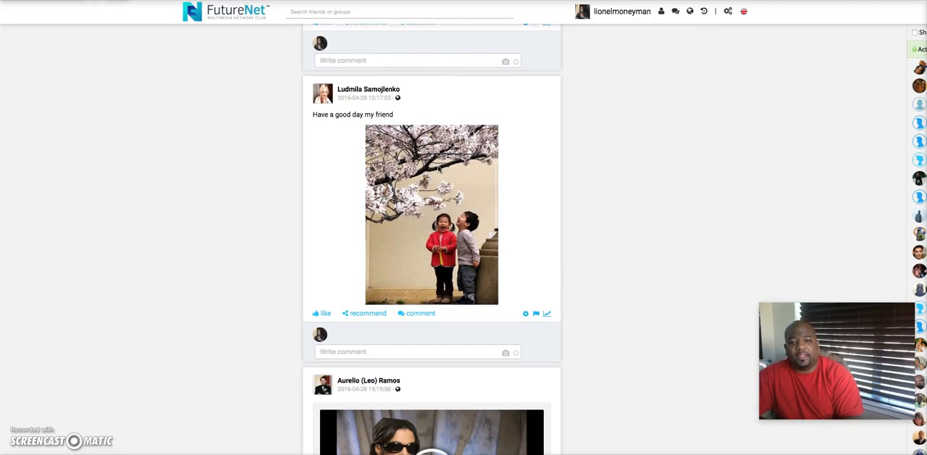
scroll("down", 3)
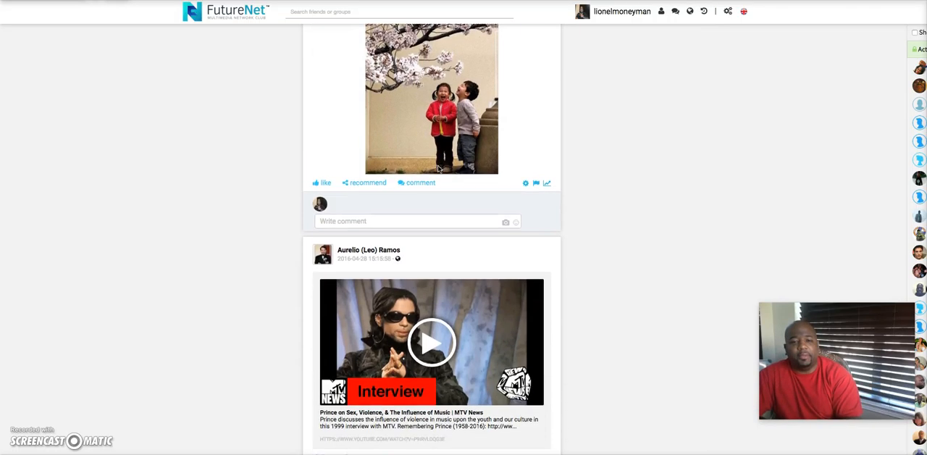
scroll("down", 3)
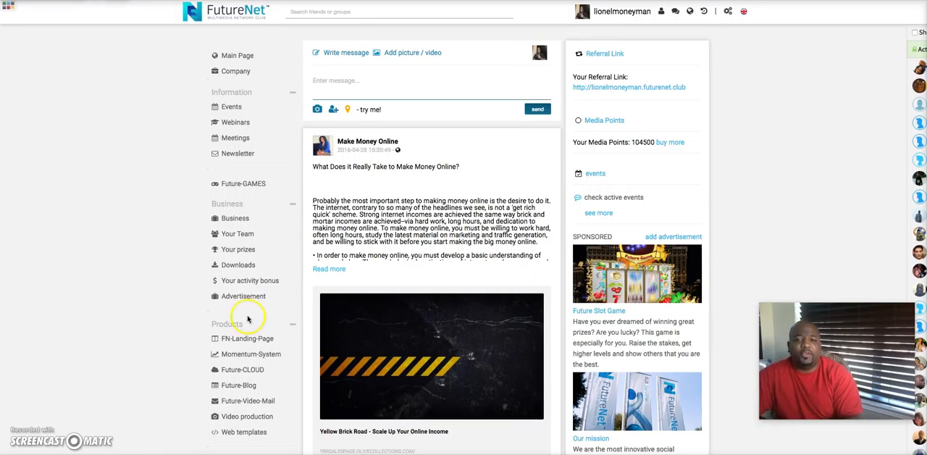
mouse_move(640, 172)
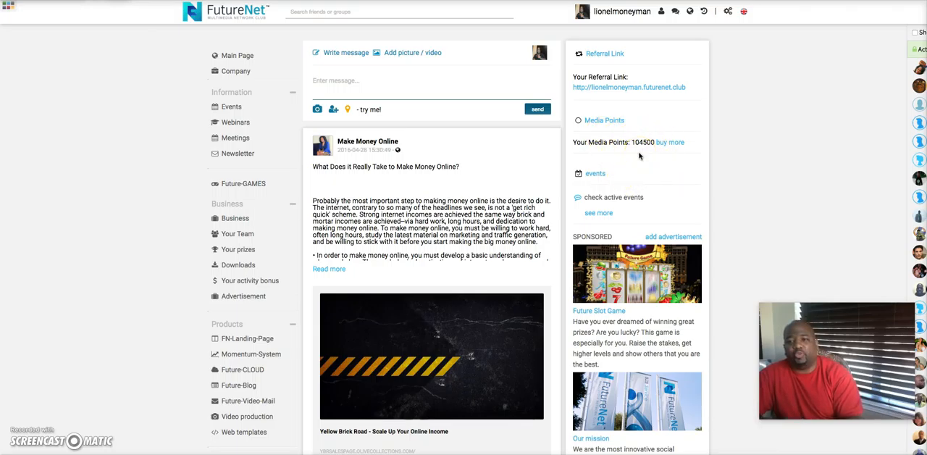
mouse_move(424, 111)
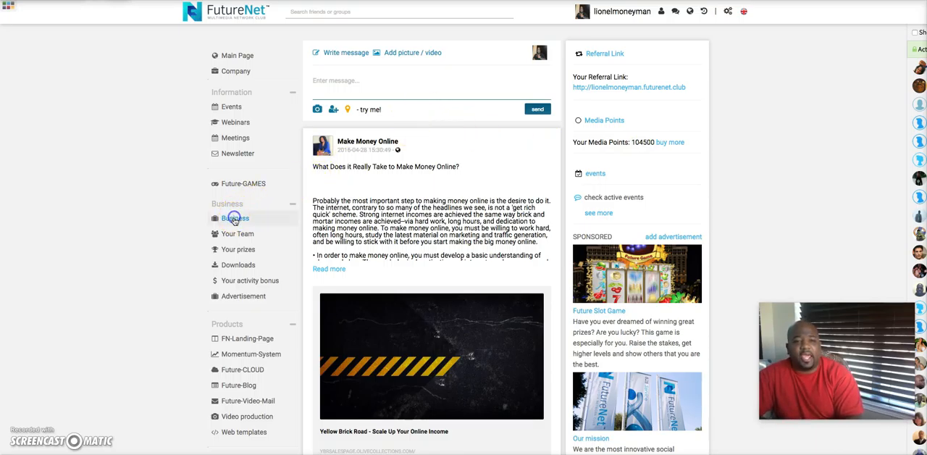
left_click(235, 218)
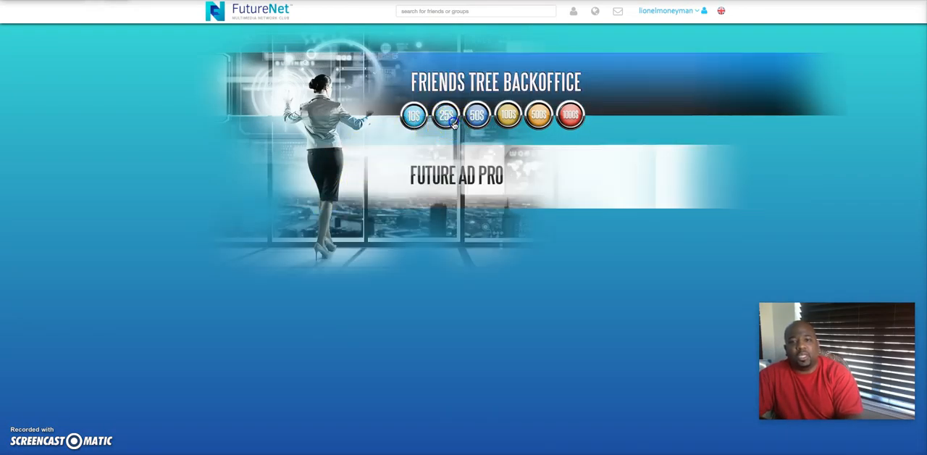
left_click(445, 115)
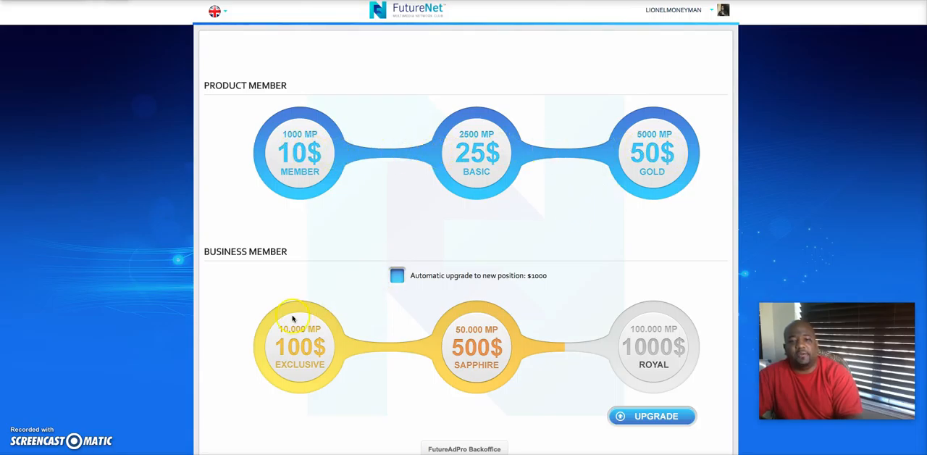
mouse_move(568, 358)
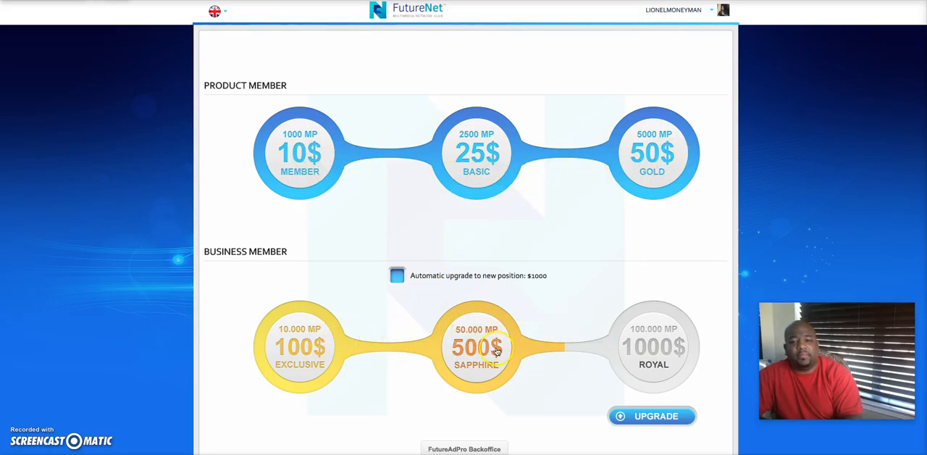
mouse_move(372, 220)
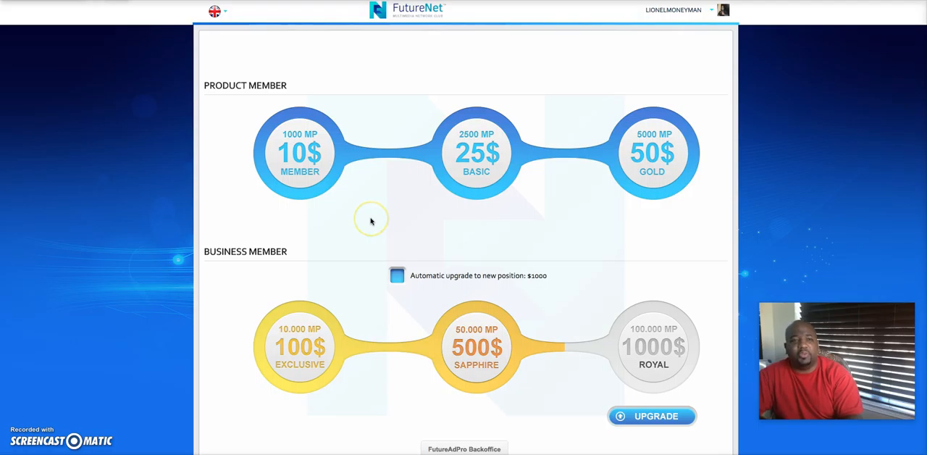
mouse_move(371, 221)
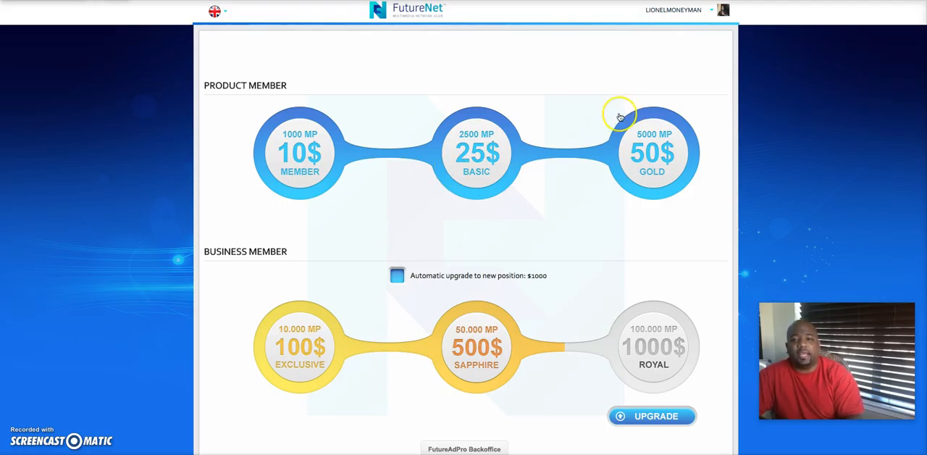
mouse_move(514, 373)
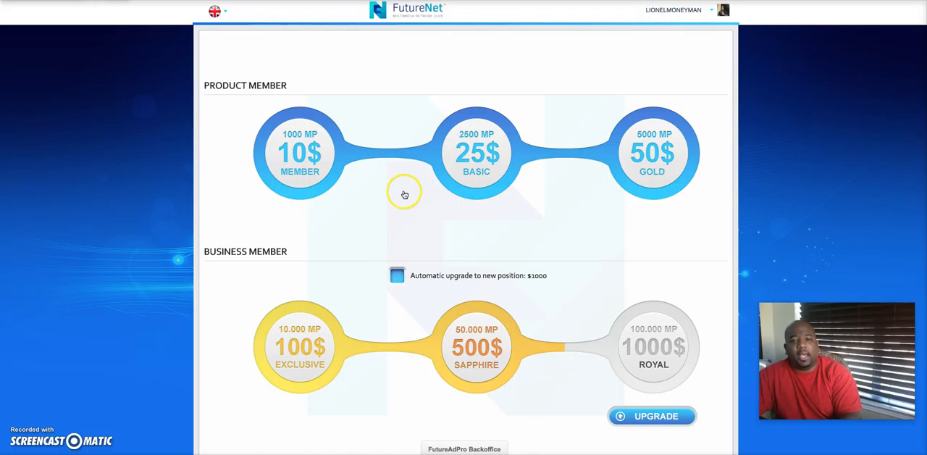
mouse_move(435, 342)
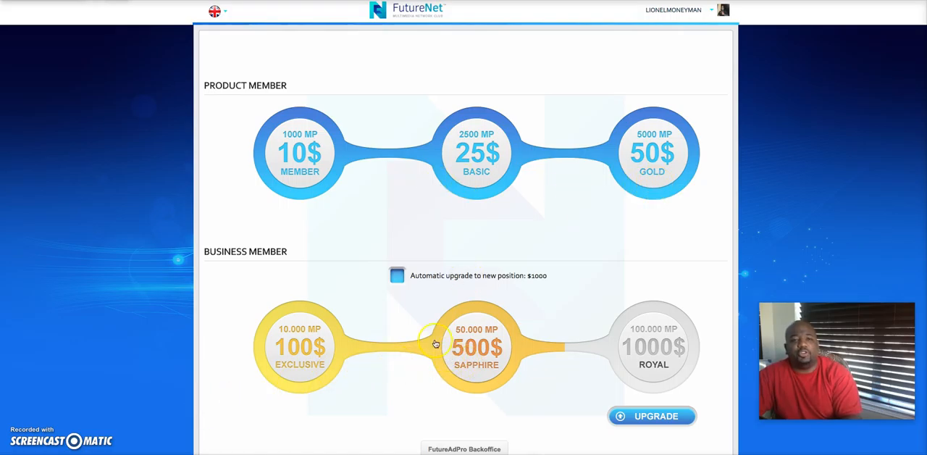
mouse_move(281, 239)
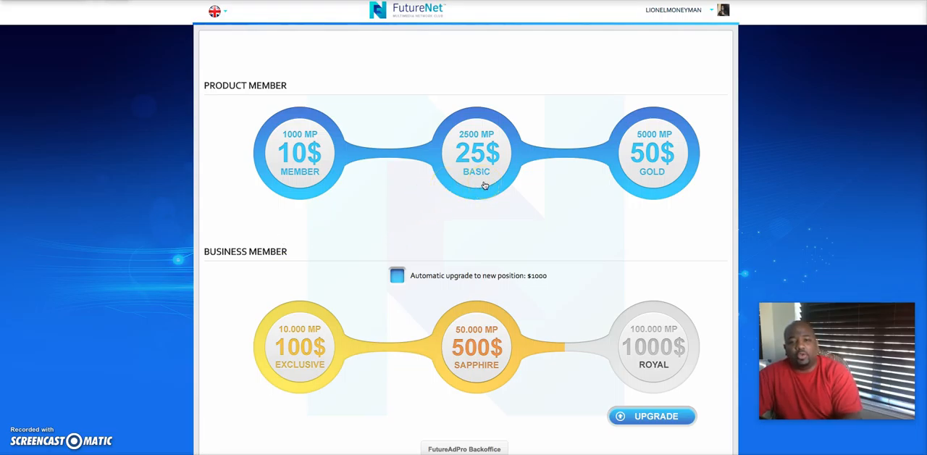
mouse_move(350, 328)
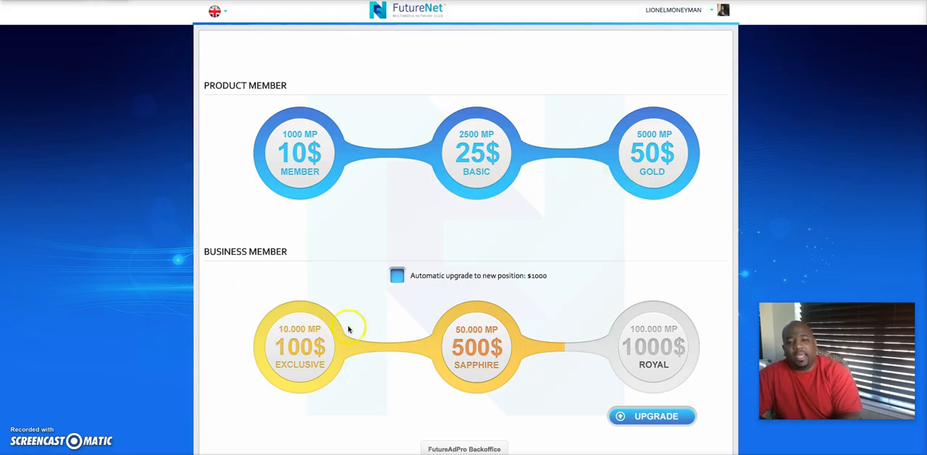
mouse_move(445, 262)
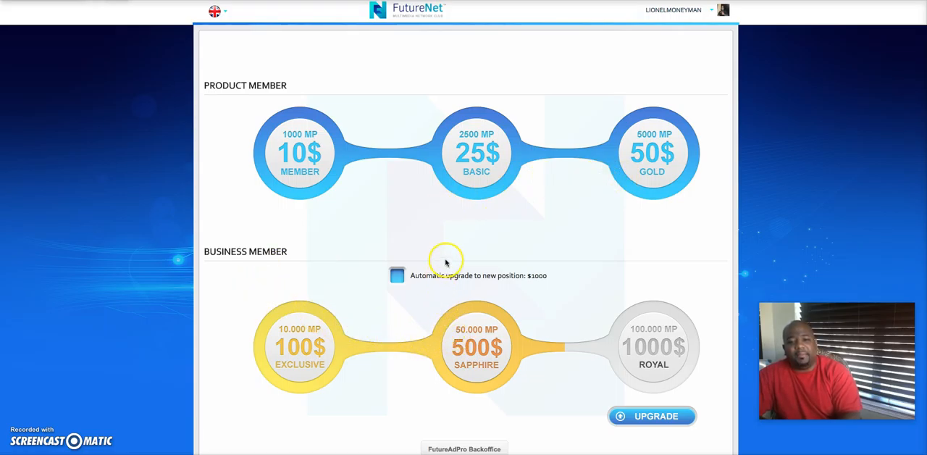
mouse_move(427, 223)
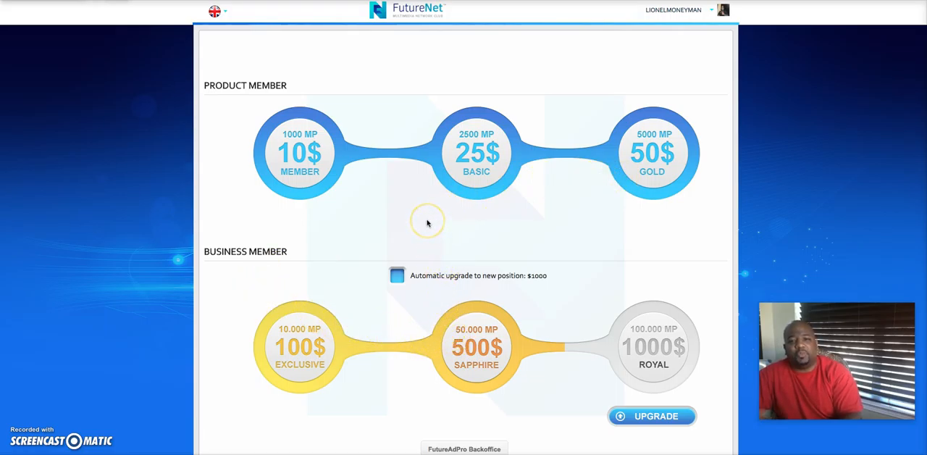
mouse_move(470, 237)
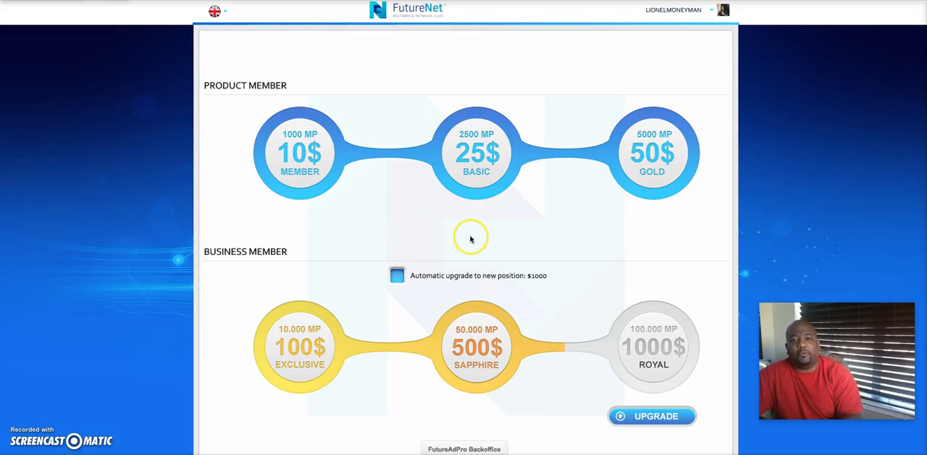
mouse_move(436, 248)
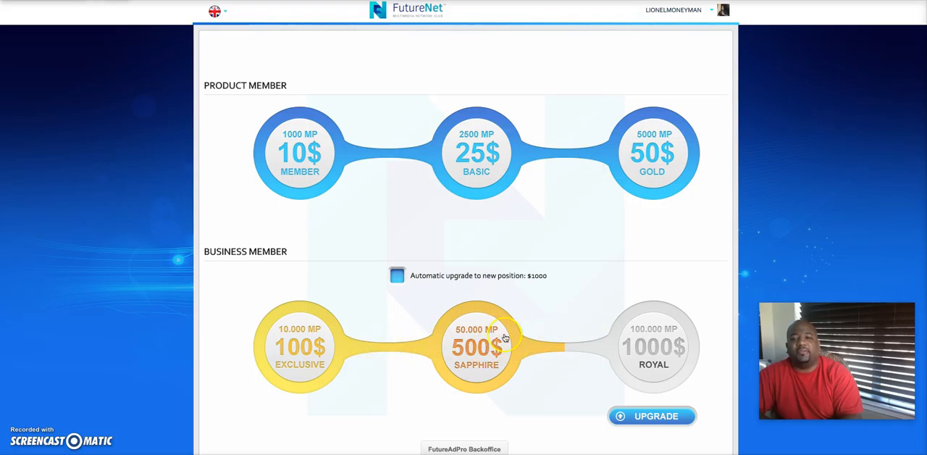
mouse_move(426, 305)
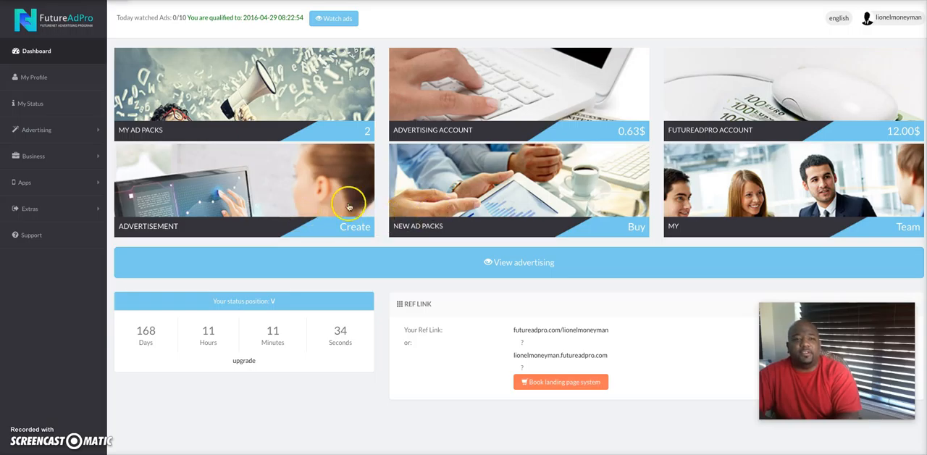
mouse_move(458, 165)
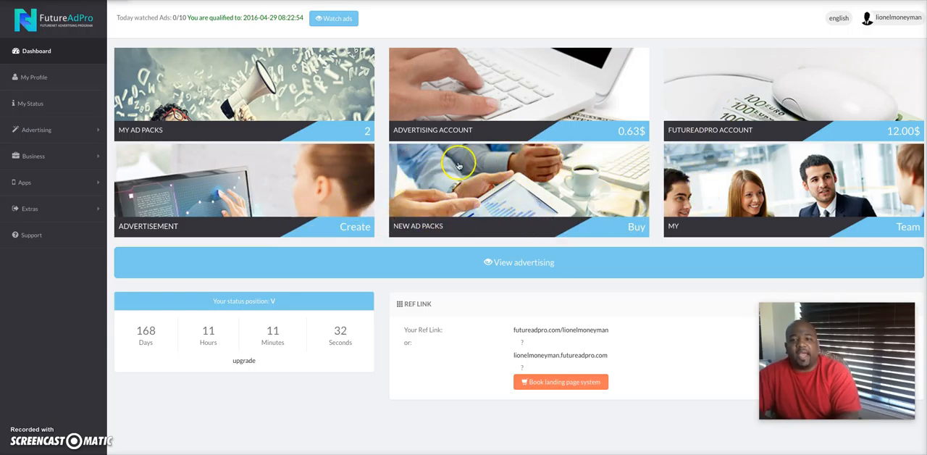
mouse_move(599, 171)
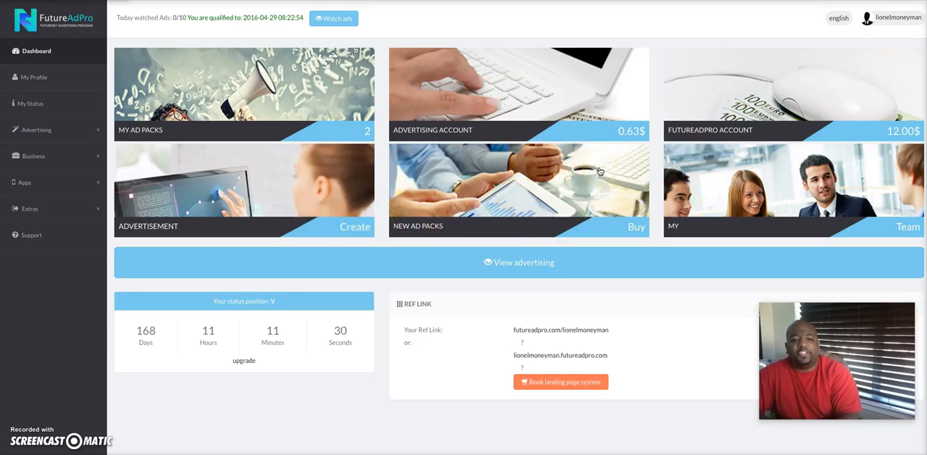
mouse_move(646, 171)
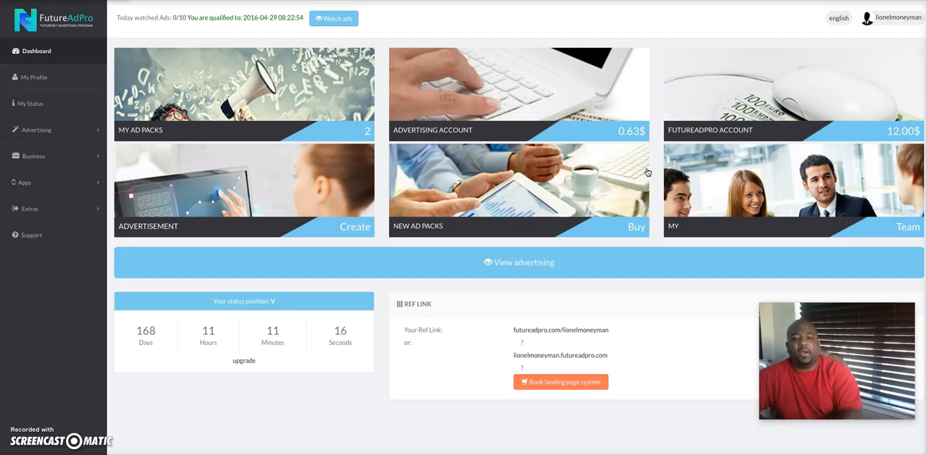
mouse_move(32, 156)
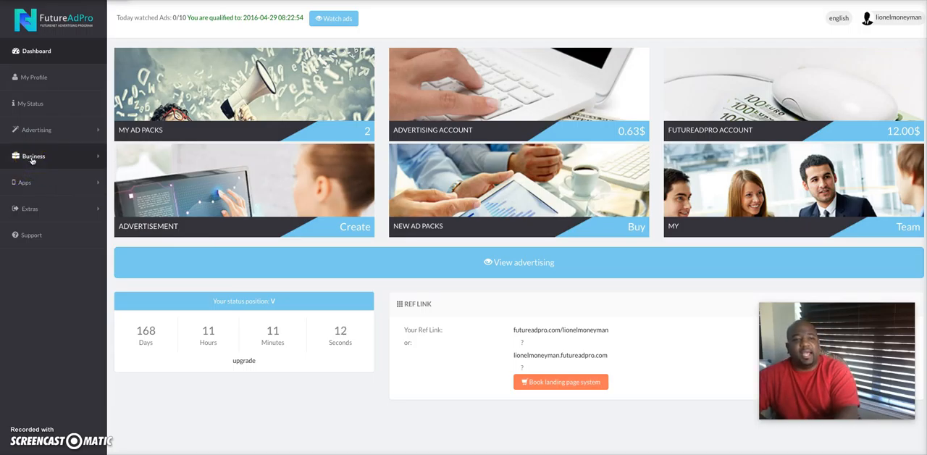
mouse_move(36, 129)
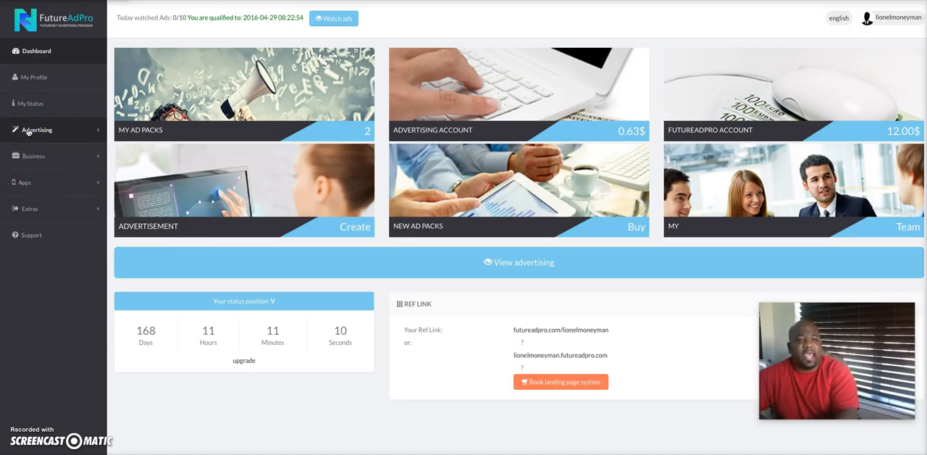
Go to Advertising > Manage Advertising to list the BIZ IN A BOX and EARN 155% ads.
left_click(36, 130)
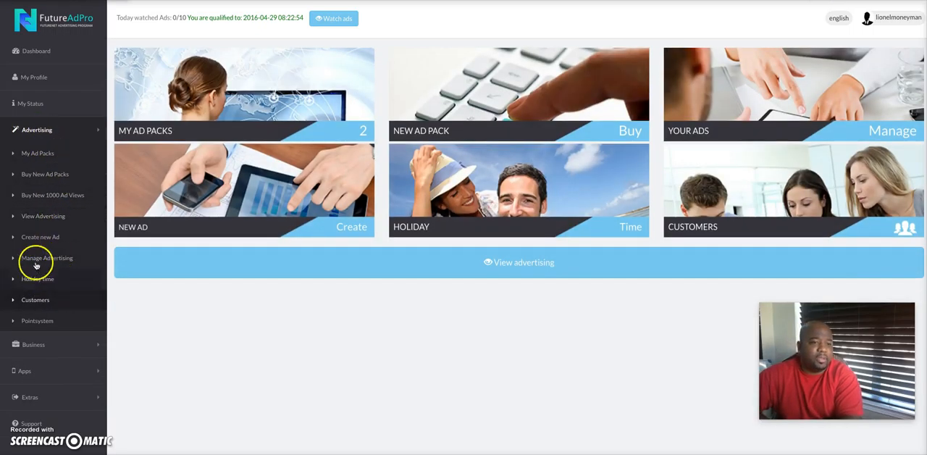
left_click(46, 258)
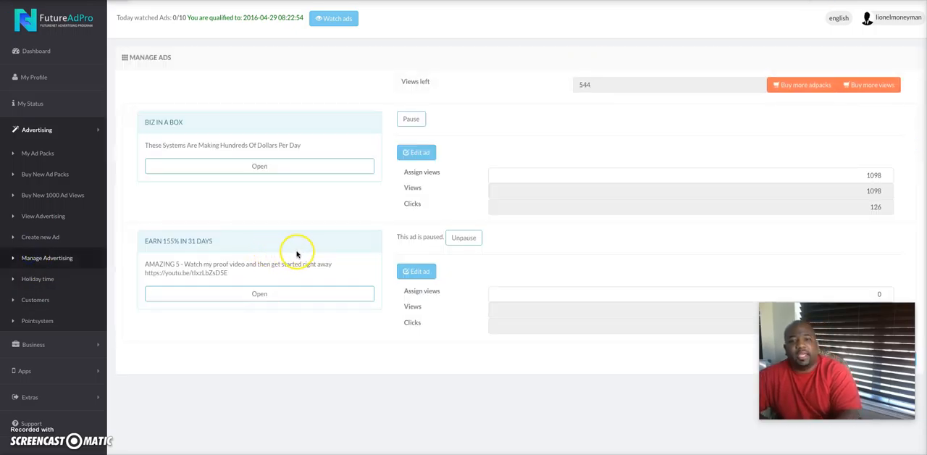
mouse_move(259, 166)
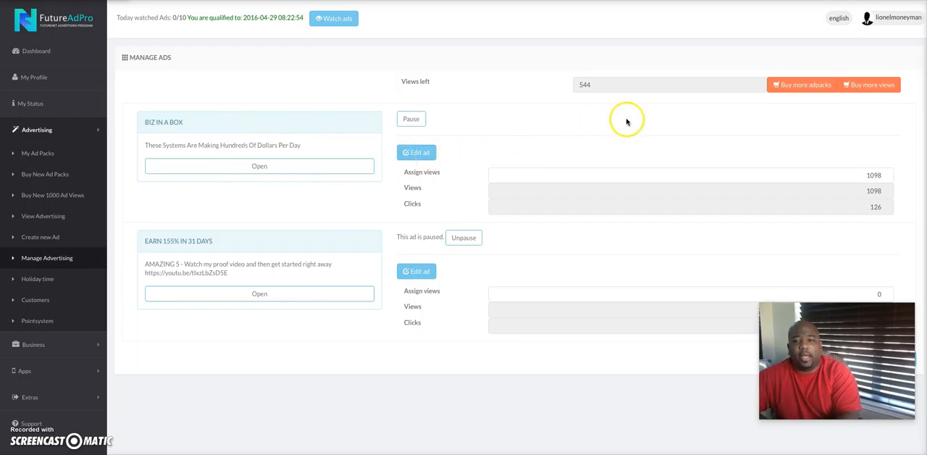
mouse_move(392, 182)
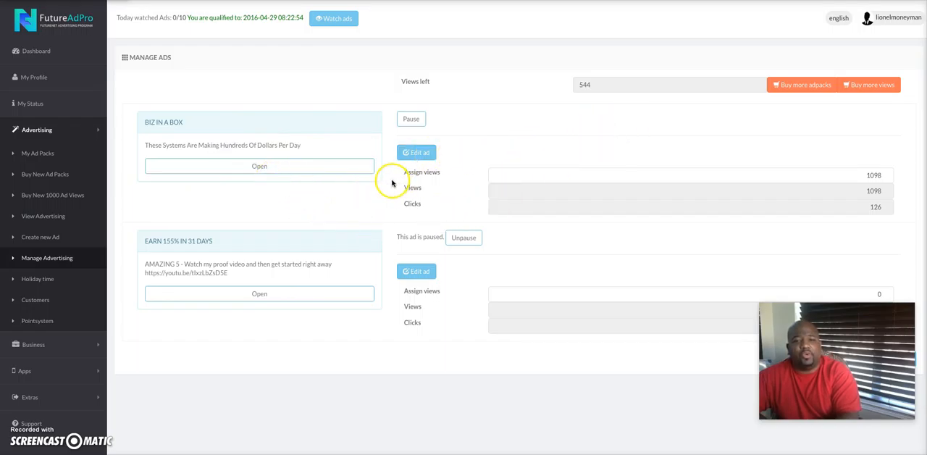
mouse_move(359, 161)
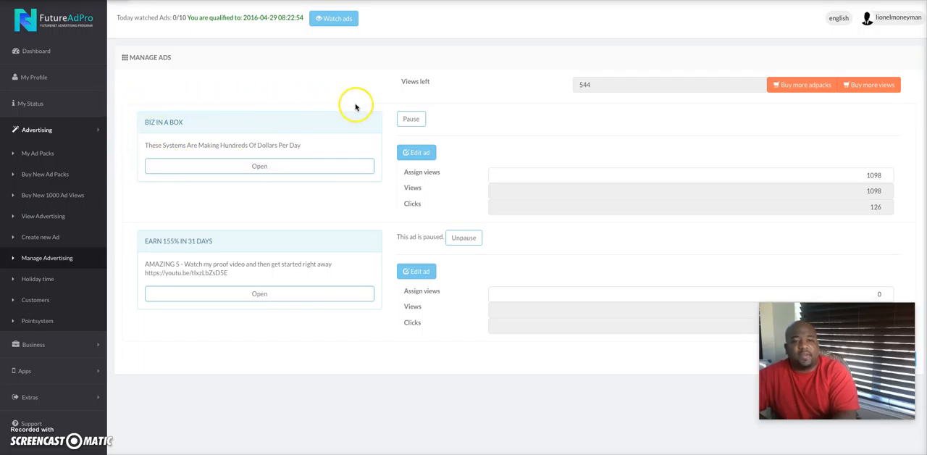
mouse_move(317, 165)
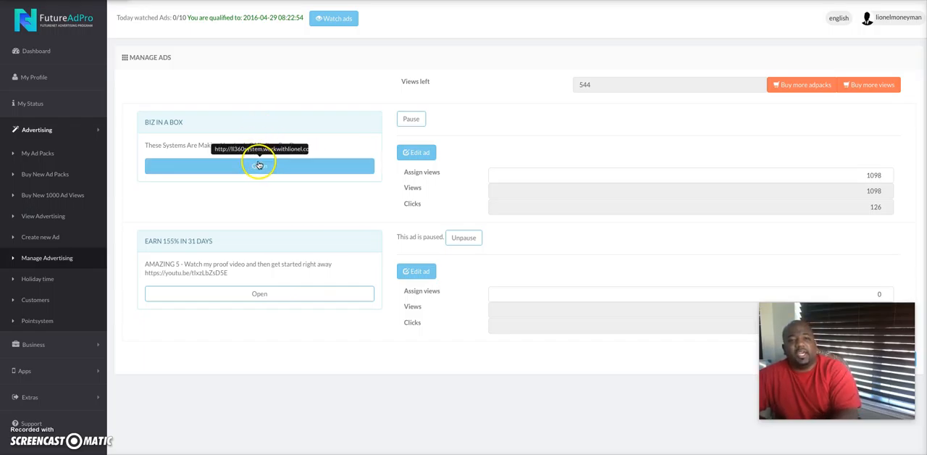
mouse_move(318, 174)
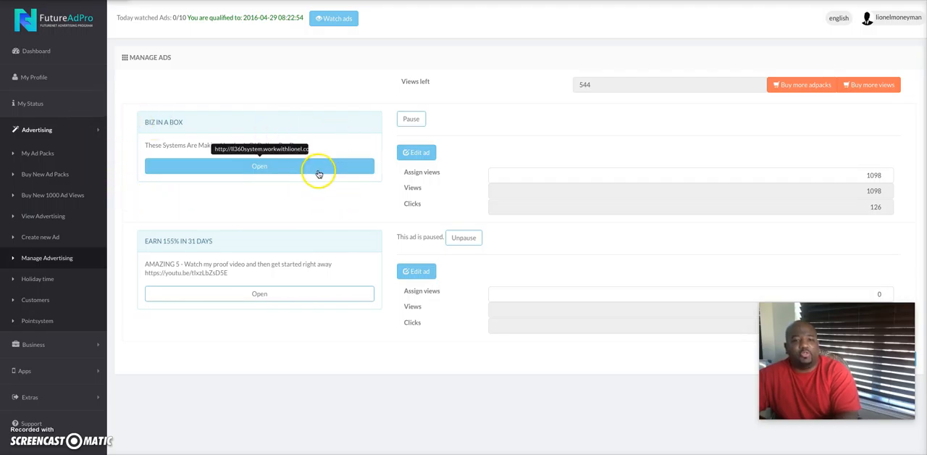
mouse_move(32, 112)
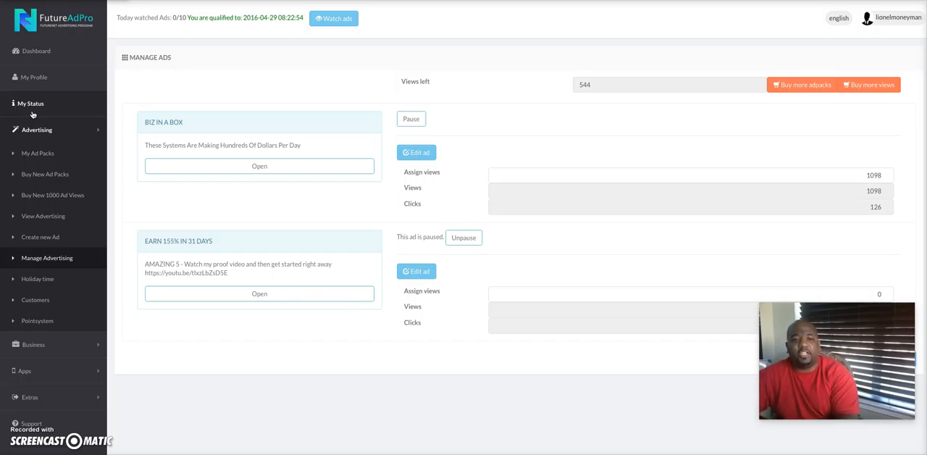
Return to the FutureAdPro dashboard showing ad packs, balances and the referral link.
left_click(36, 51)
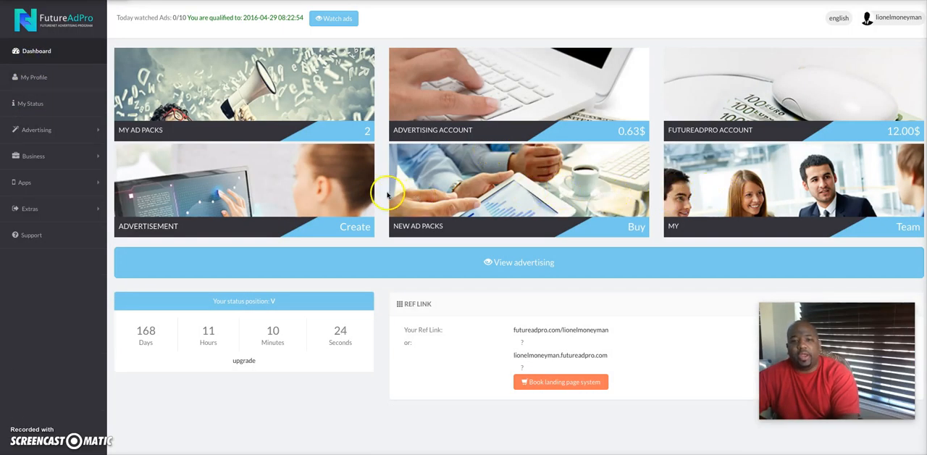
mouse_move(742, 129)
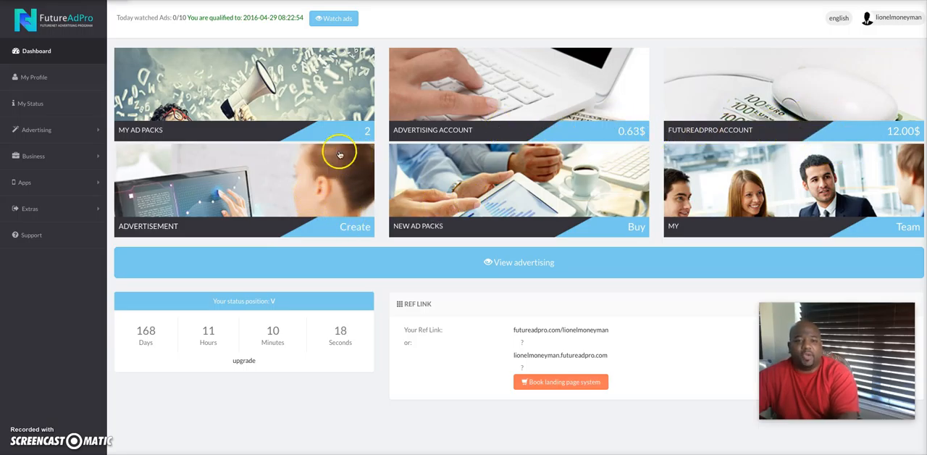
mouse_move(345, 135)
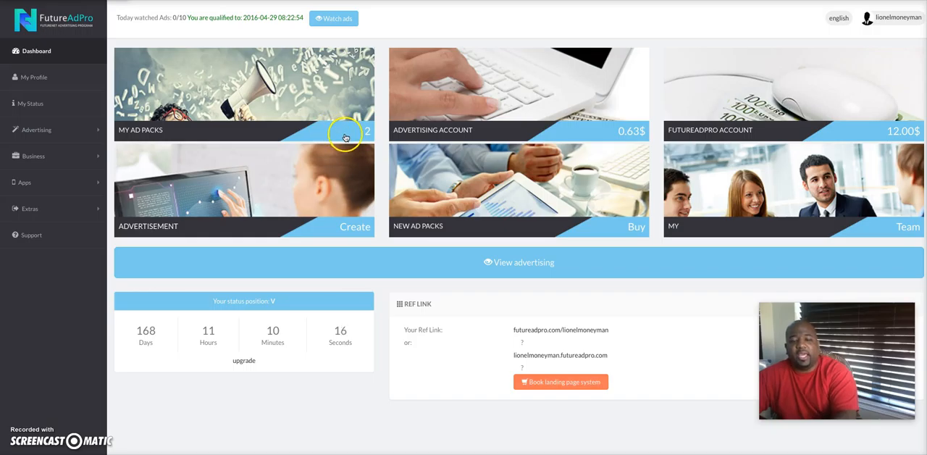
mouse_move(370, 131)
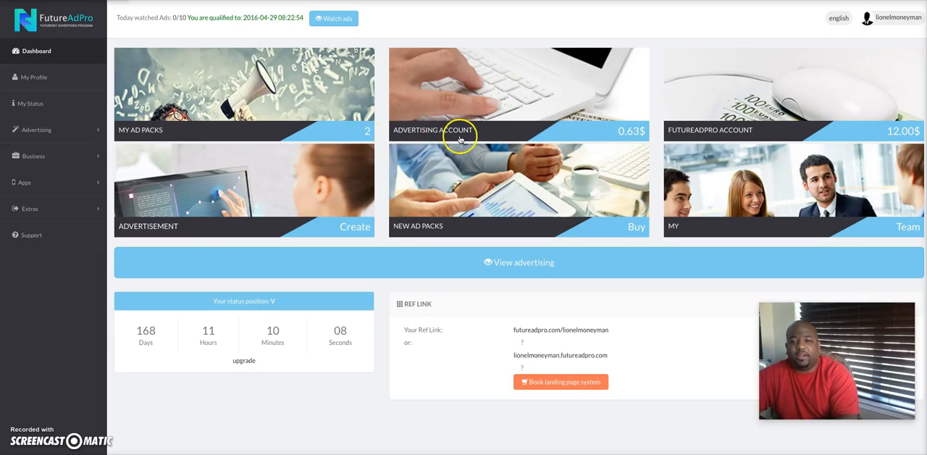
mouse_move(703, 144)
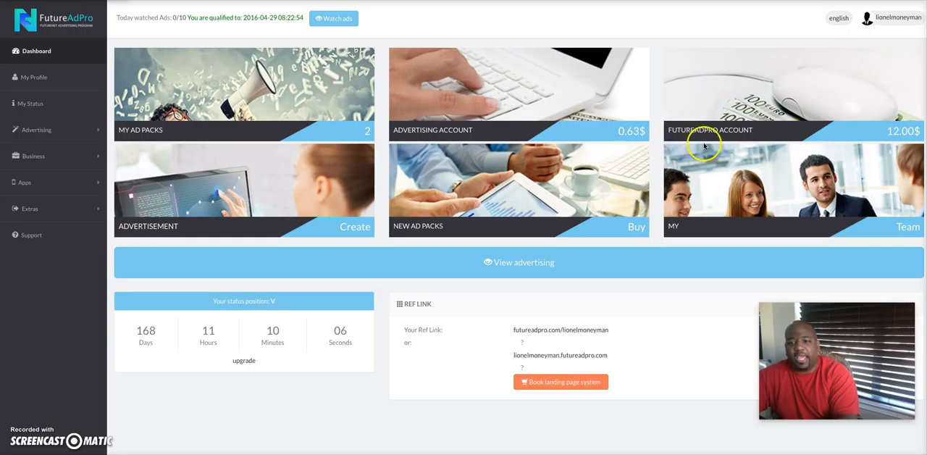
mouse_move(697, 107)
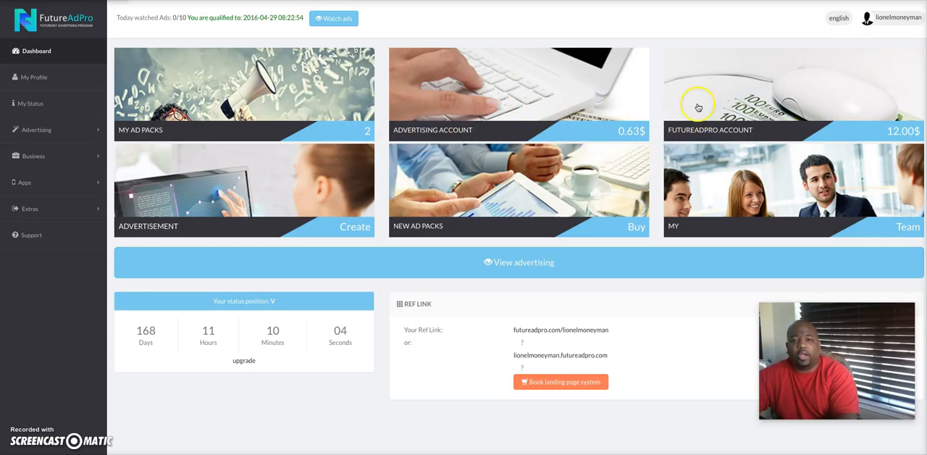
mouse_move(275, 56)
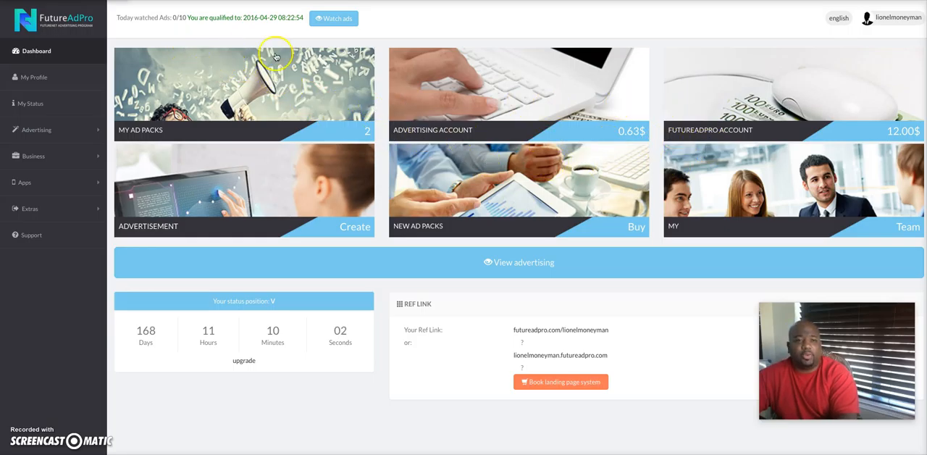
mouse_move(336, 66)
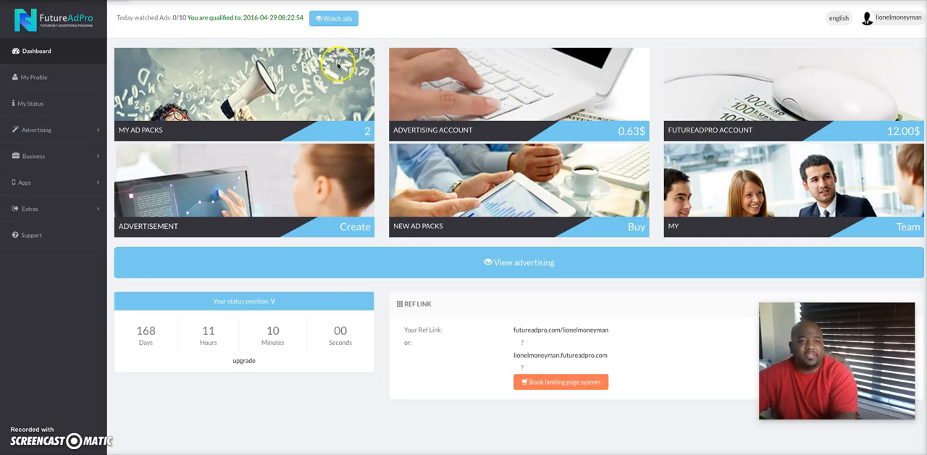
mouse_move(315, 74)
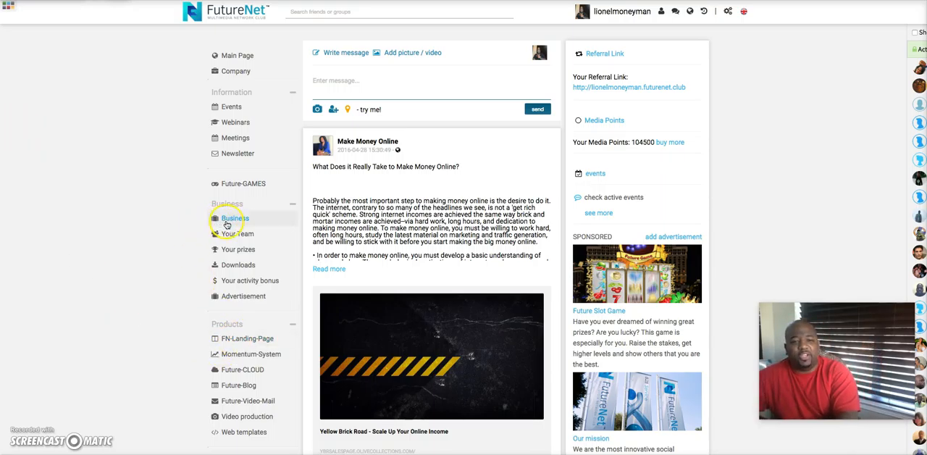
Open the Business back office, then bring up the COMISSIONS reports menu.
left_click(233, 218)
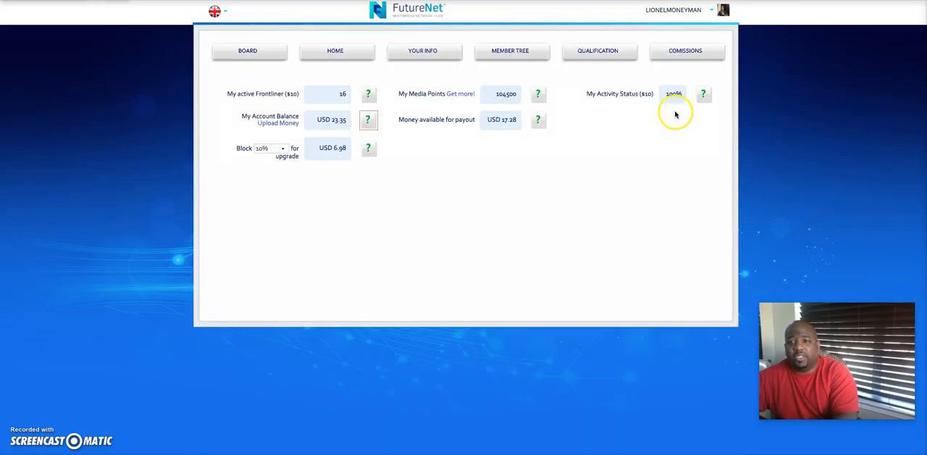
left_click(684, 50)
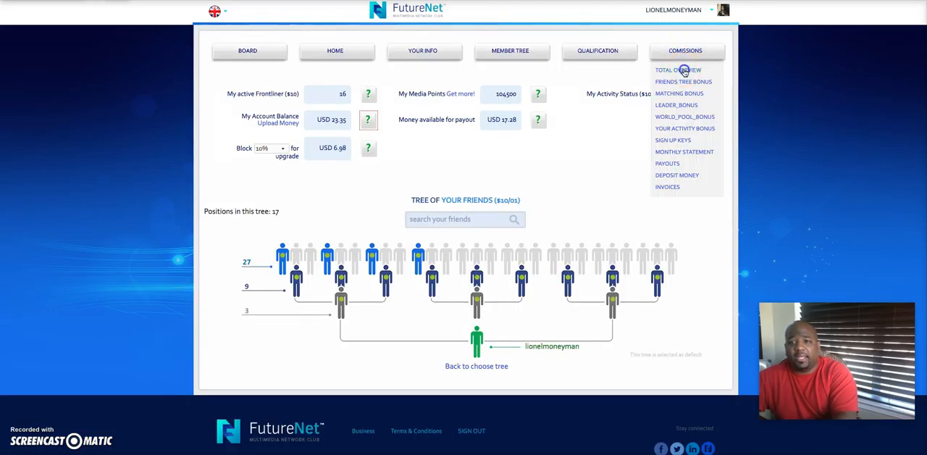
View the commissions Total Overview and scroll the bonus history to the USD 100.32 total.
left_click(677, 69)
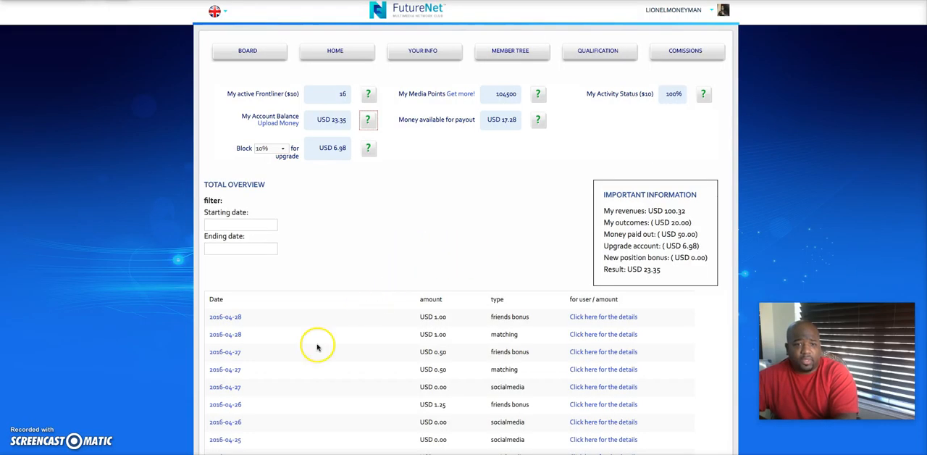
scroll("down", 3)
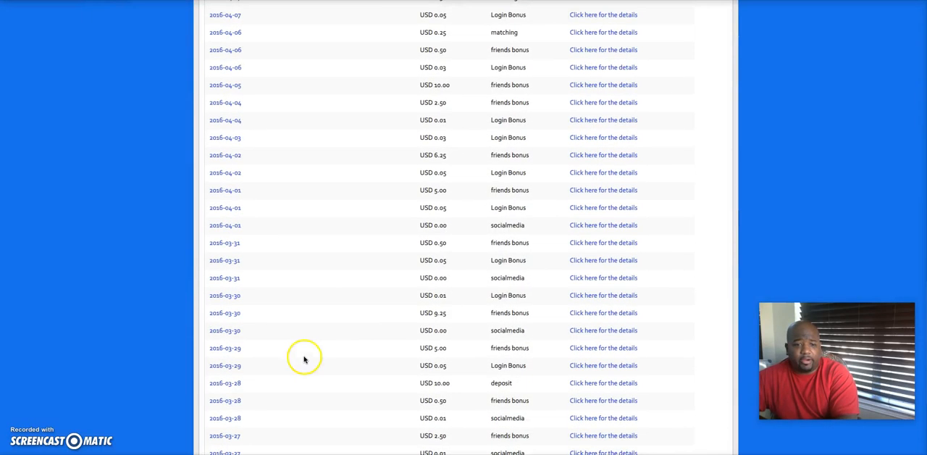
scroll("down", 3)
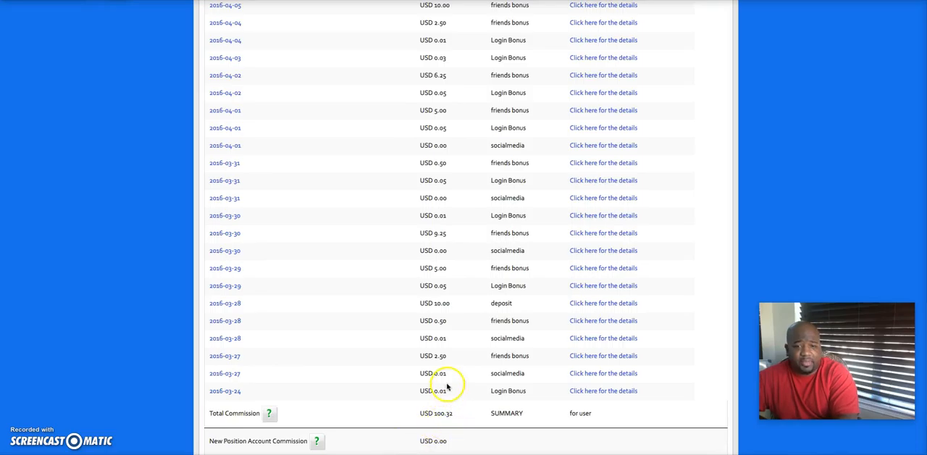
mouse_move(489, 406)
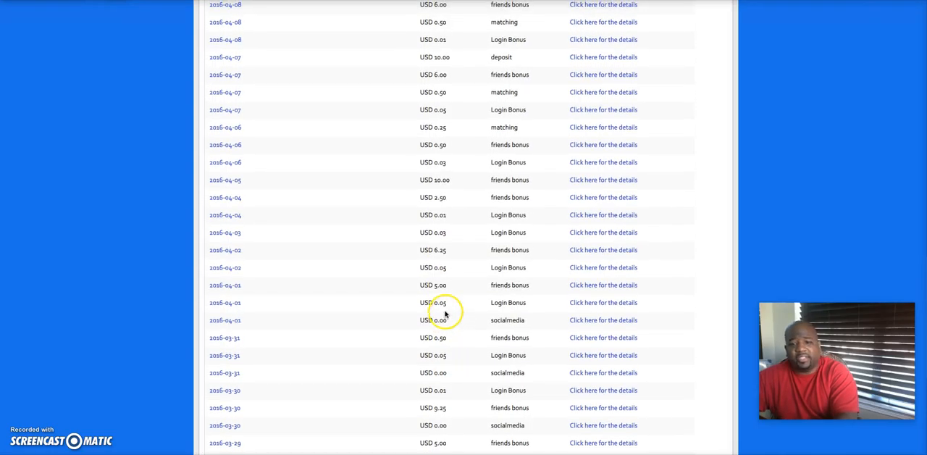
mouse_move(440, 288)
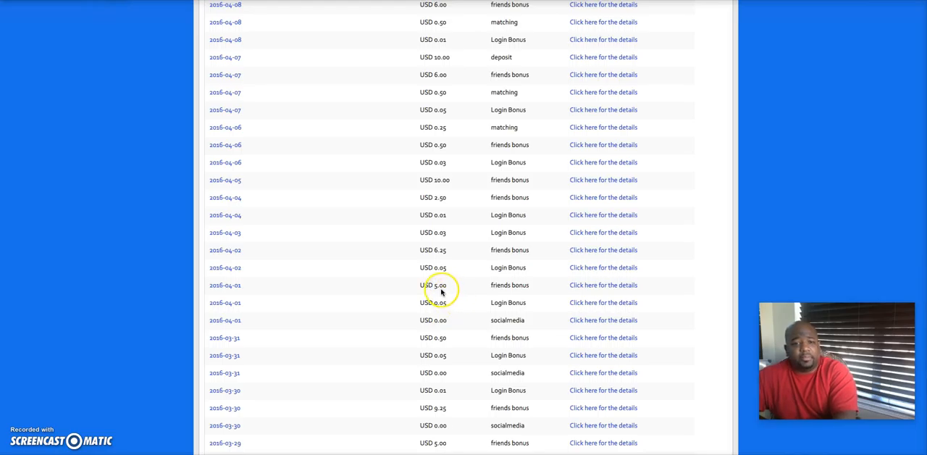
mouse_move(467, 292)
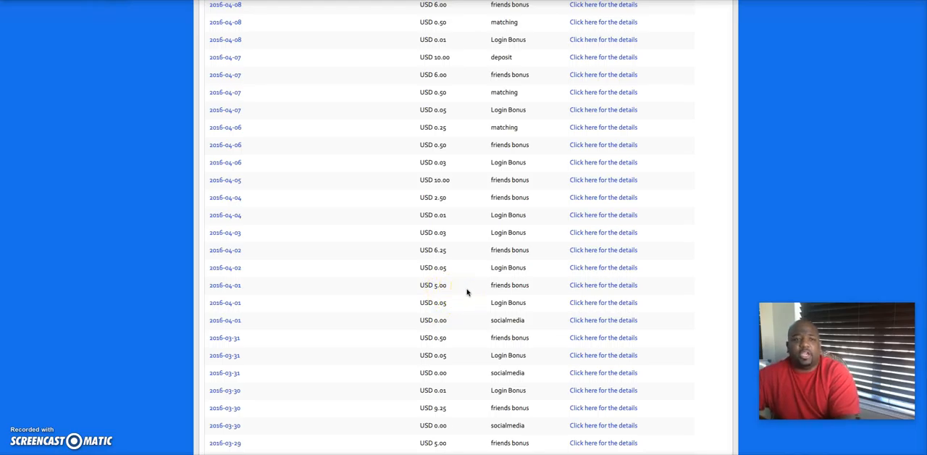